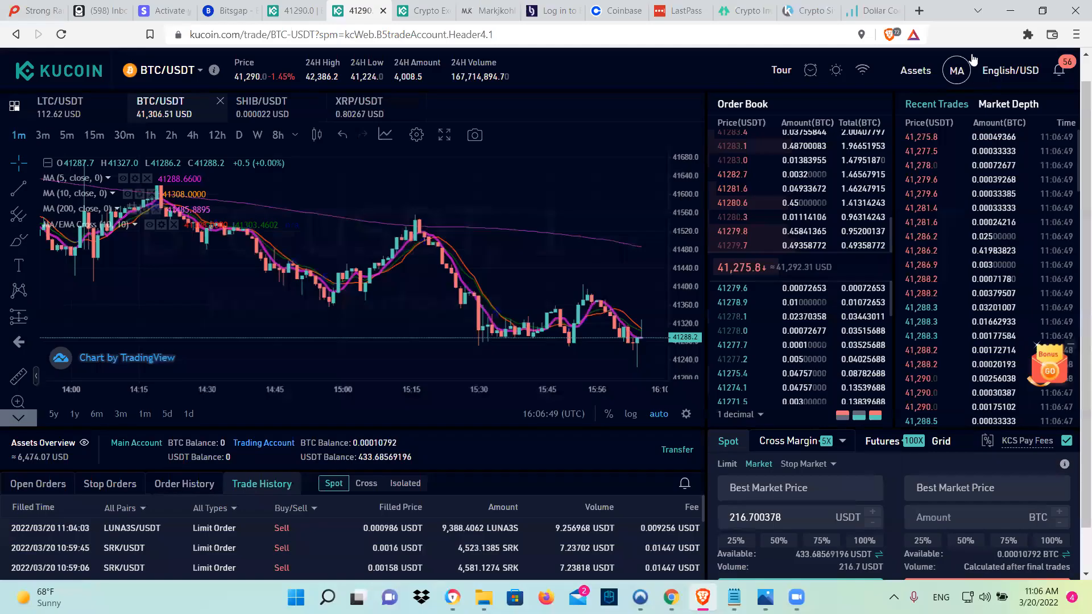
- From the home page, go to spot trading on the SHIB/USDT pair and peek at the pair list
left_click(914, 69)
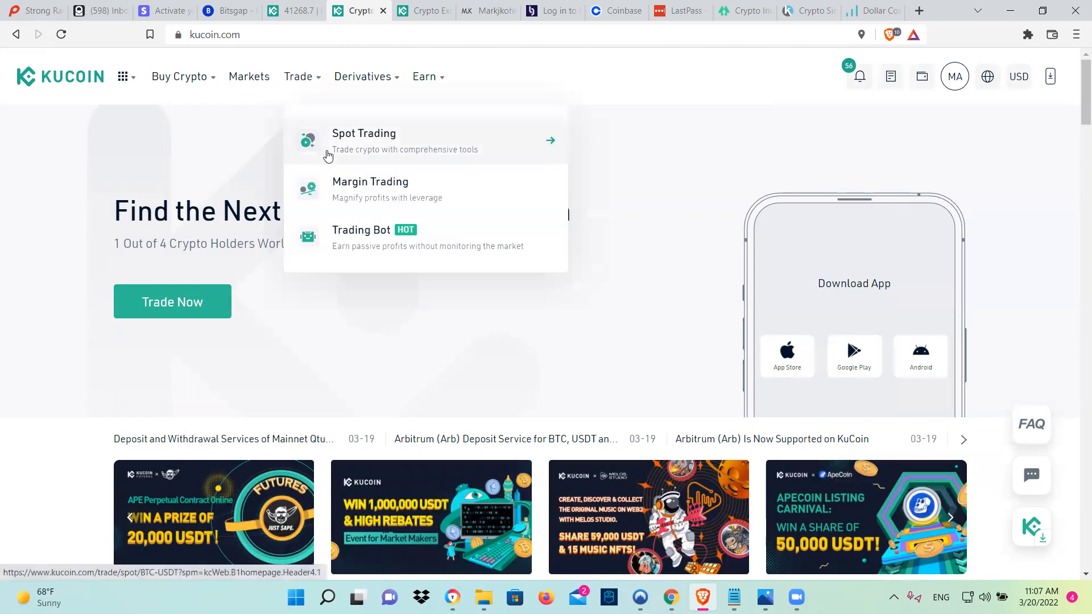
left_click(364, 139)
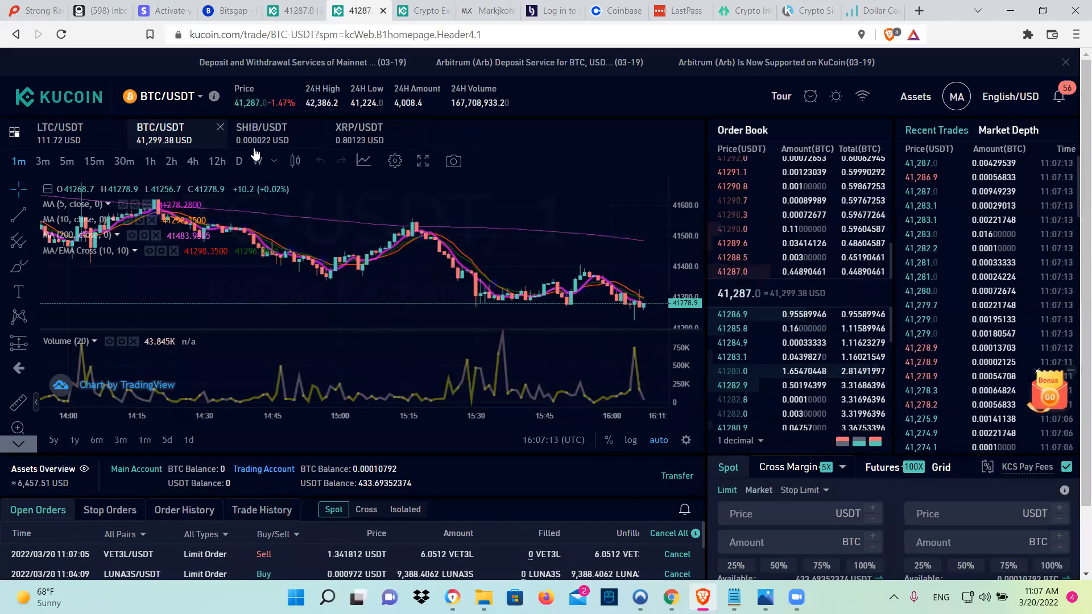
left_click(260, 133)
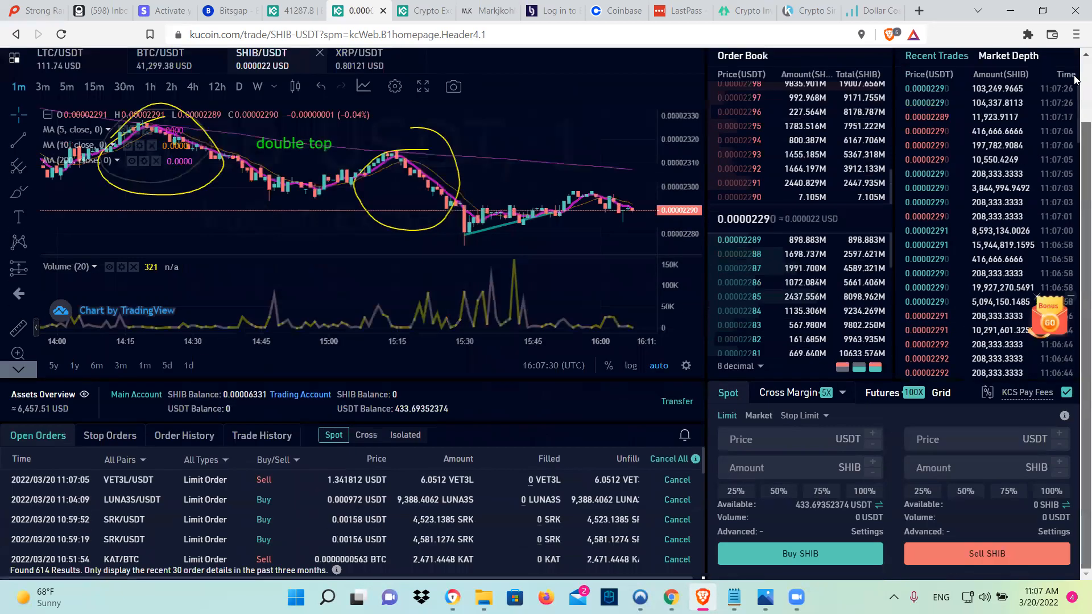
left_click(185, 96)
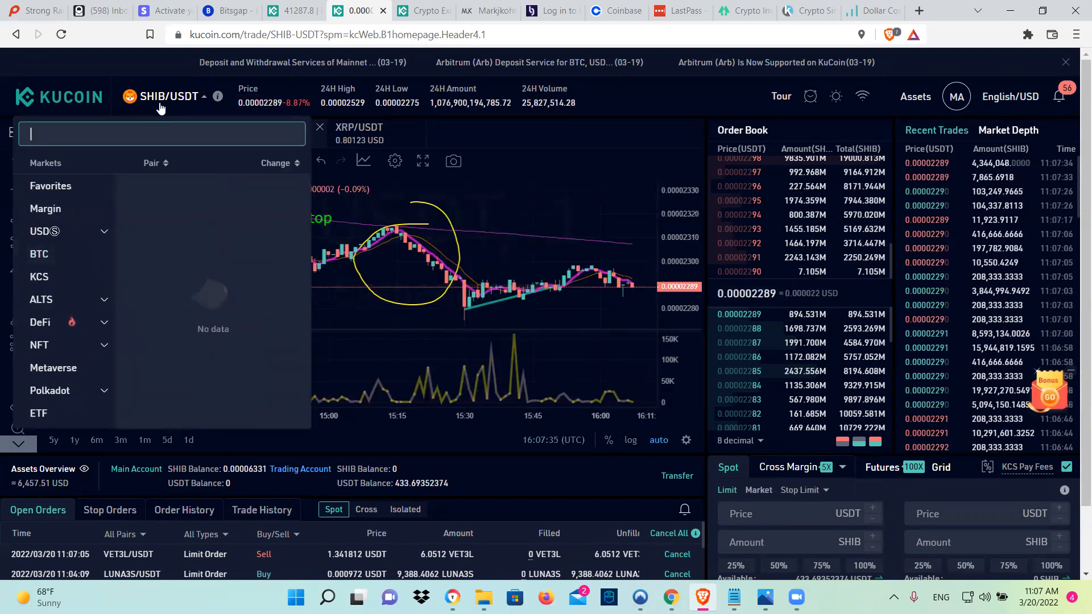
left_click(317, 126)
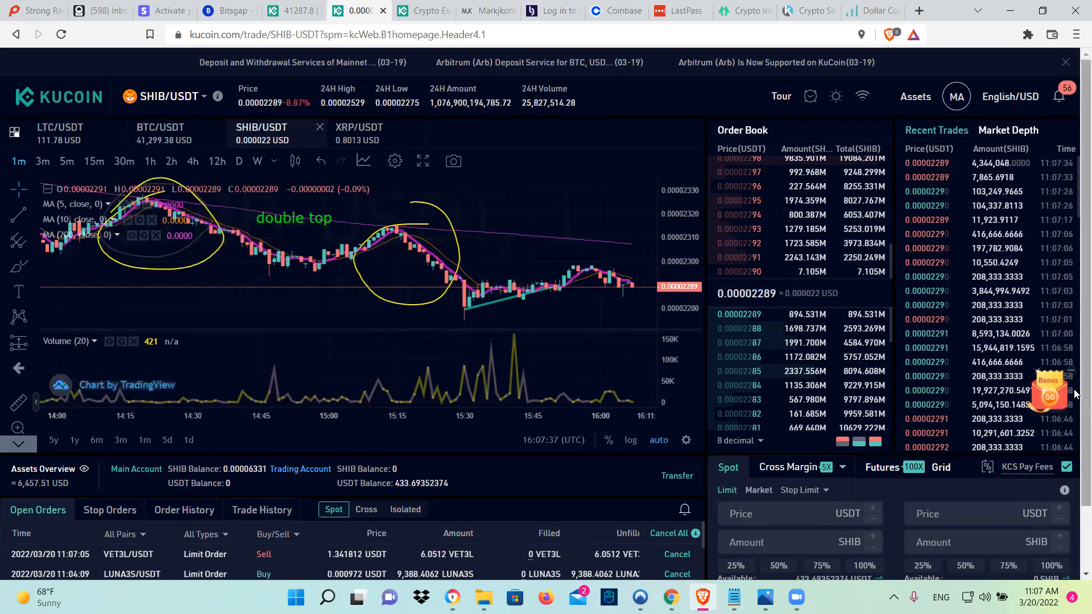
mouse_move(176, 150)
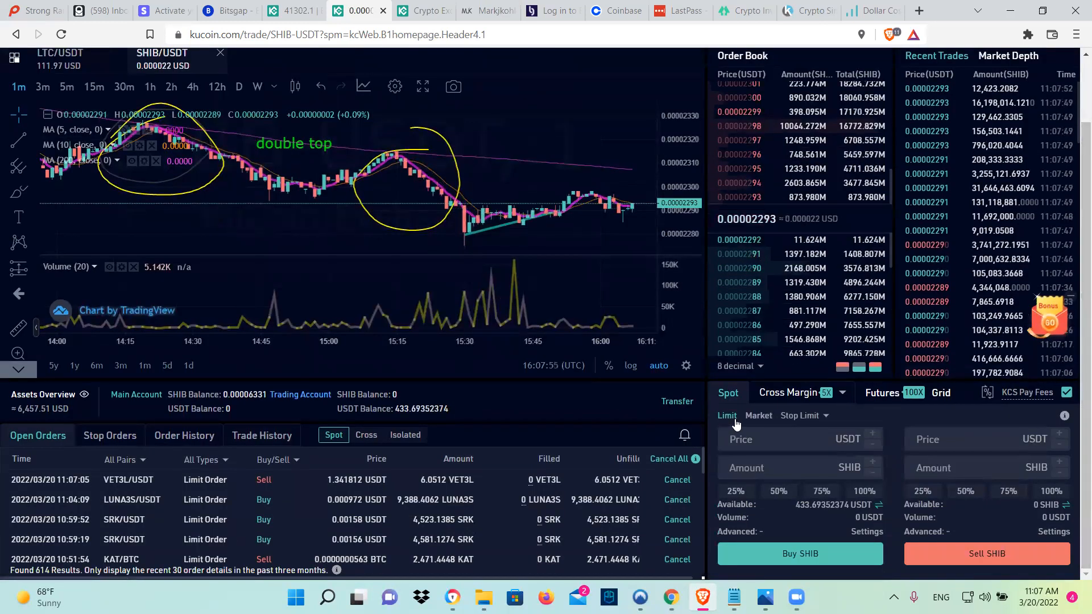
- Switch the SHIB buy form to a market order, fill 100% of the USDT balance, then clear the amount
left_click(757, 417)
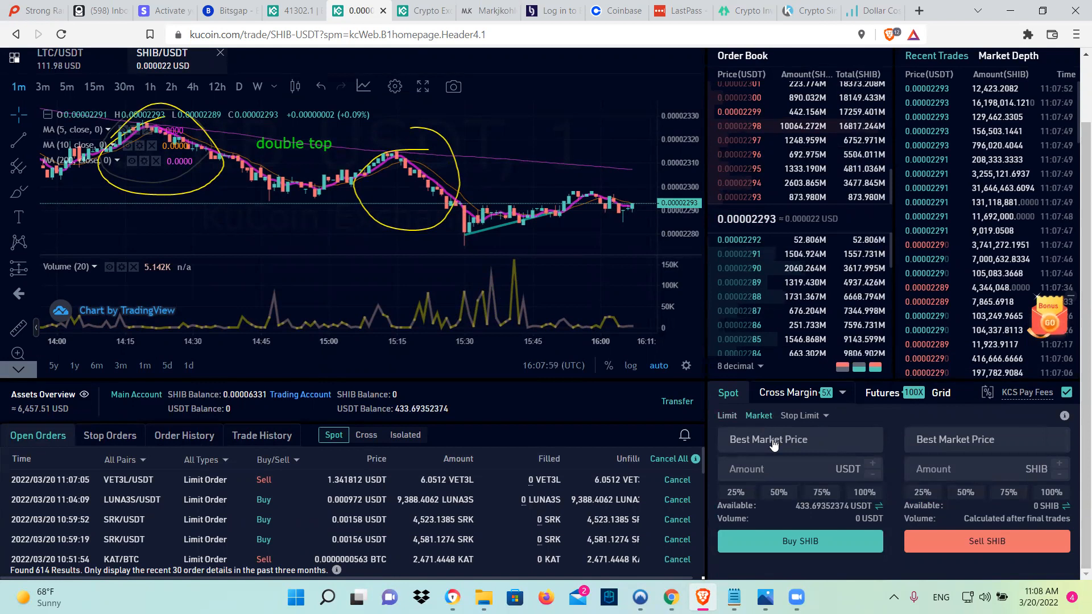
left_click(864, 492)
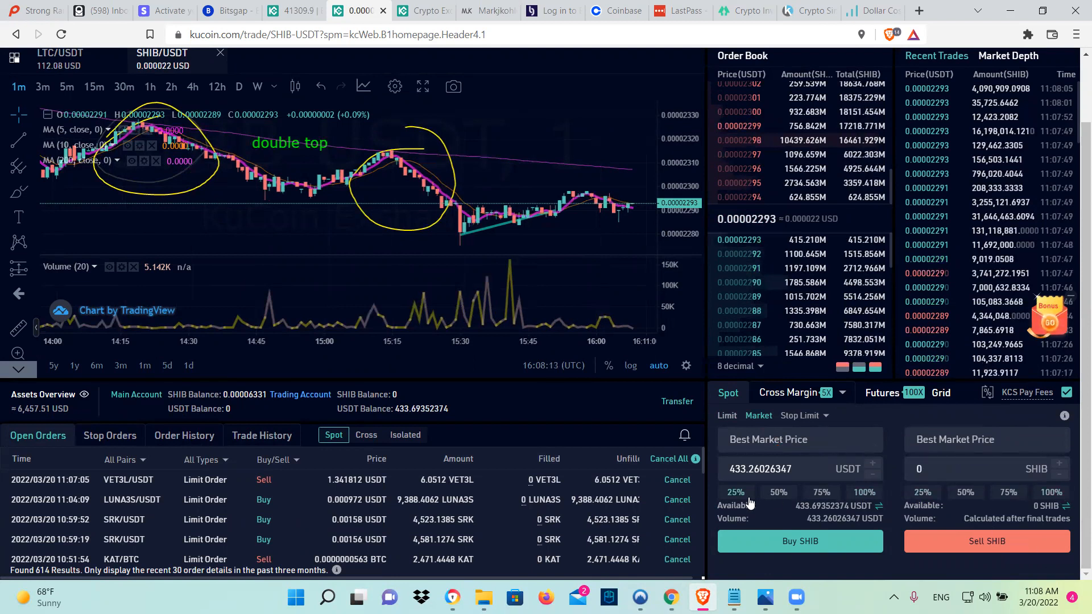
left_click(758, 469)
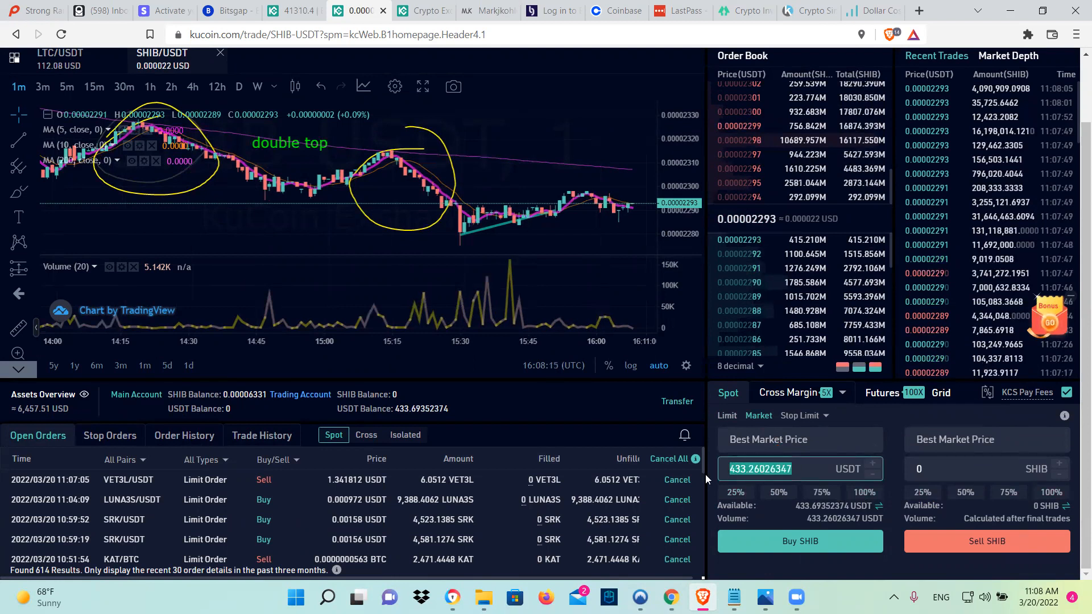
left_click(777, 468)
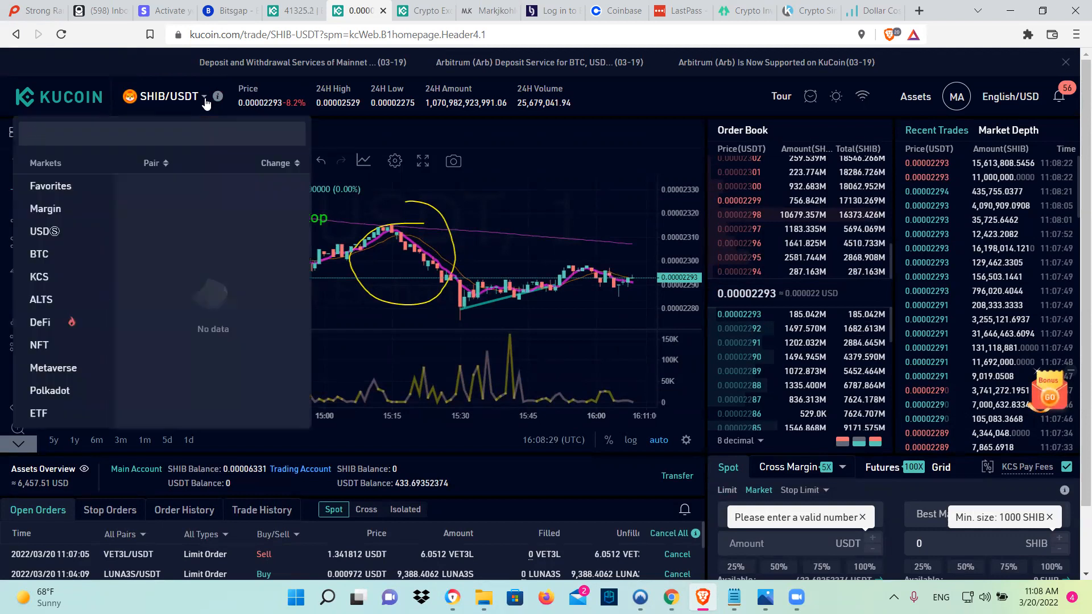
- Search 'LTC' in the pair selector and switch to the LTC/USDT market
type("L")
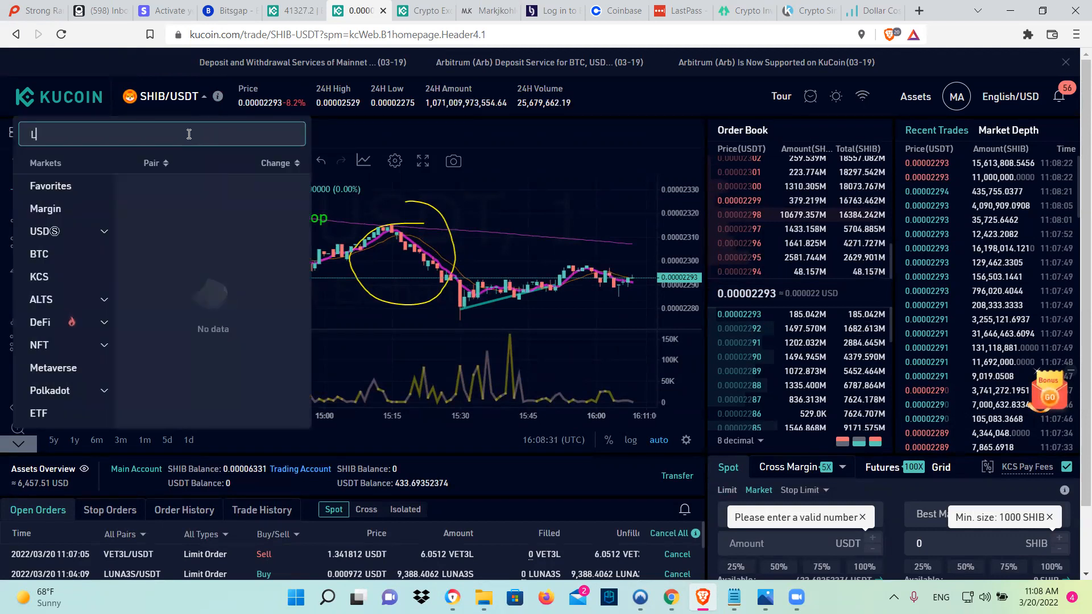
type("TC")
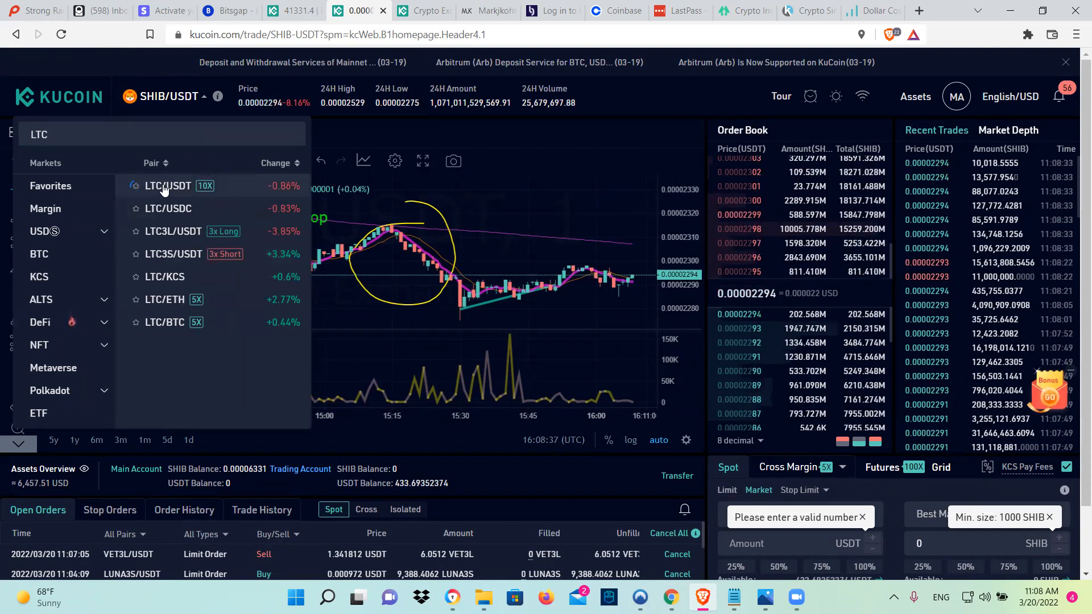
left_click(166, 186)
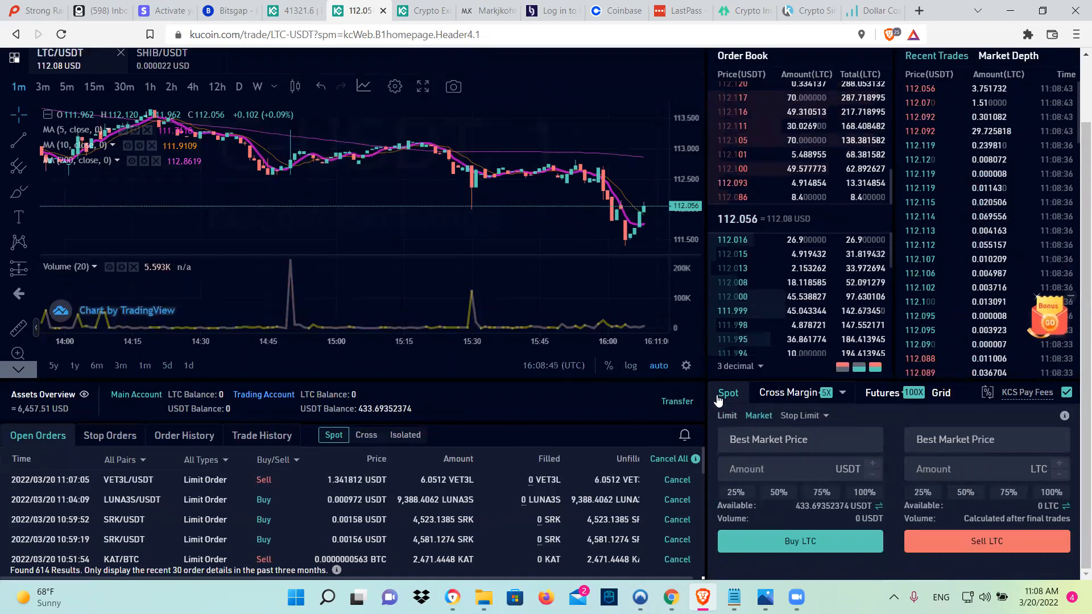
- Fill the LTC market buy with the full 433.260263 USDT balance
left_click(863, 492)
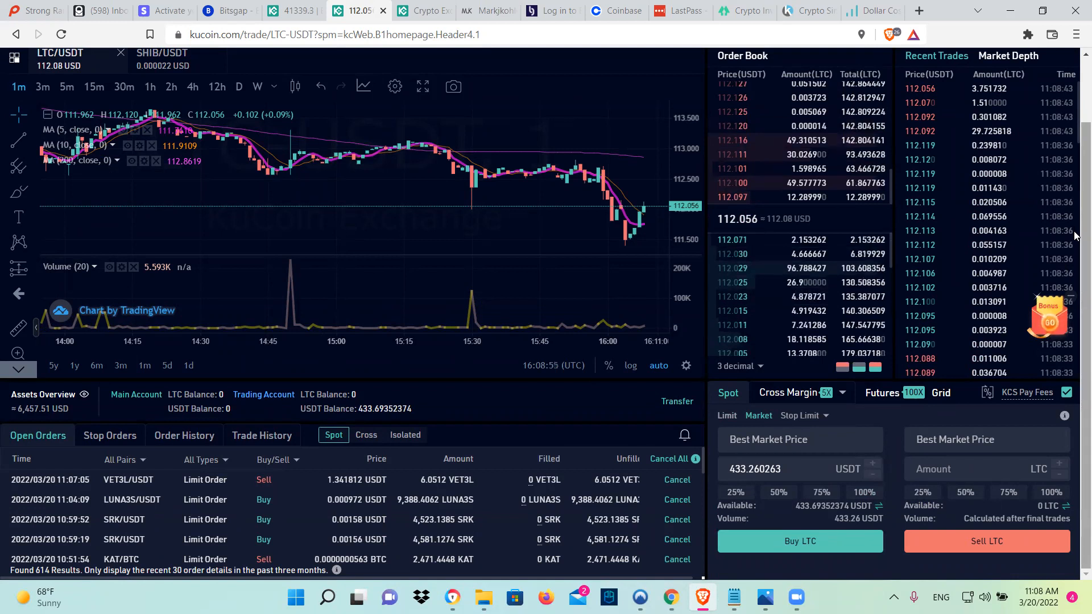
left_click(955, 95)
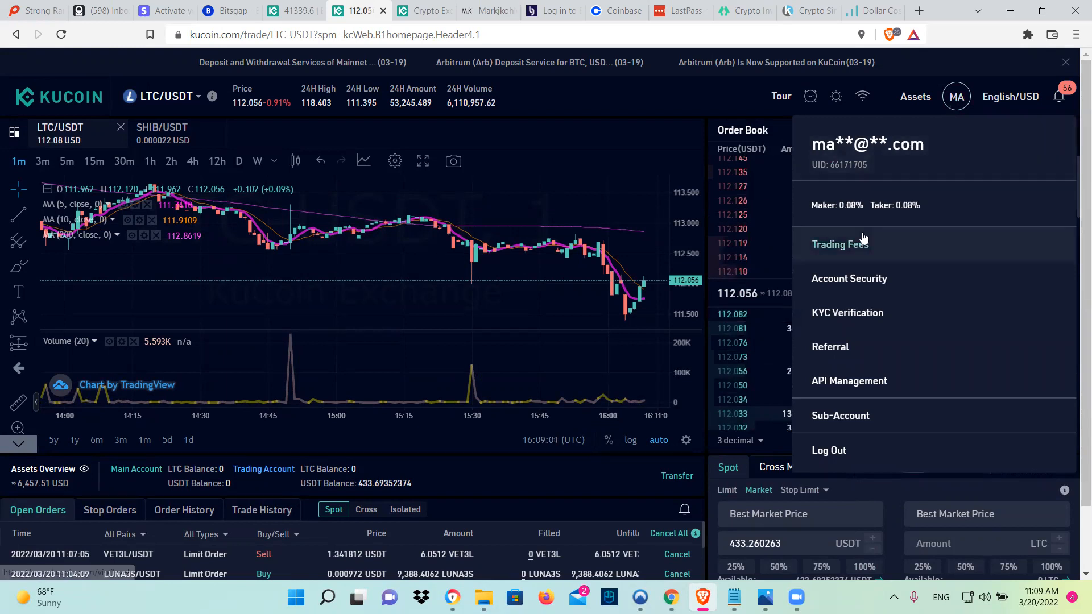
- Open the Main Account assets page showing about 99.38 USDT total
left_click(914, 96)
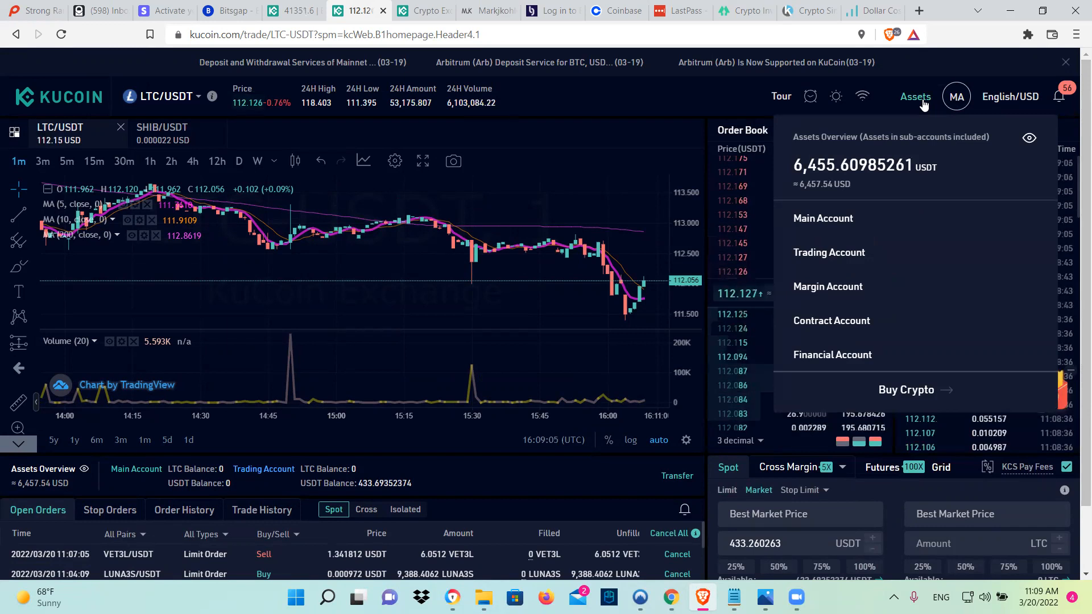
mouse_move(821, 218)
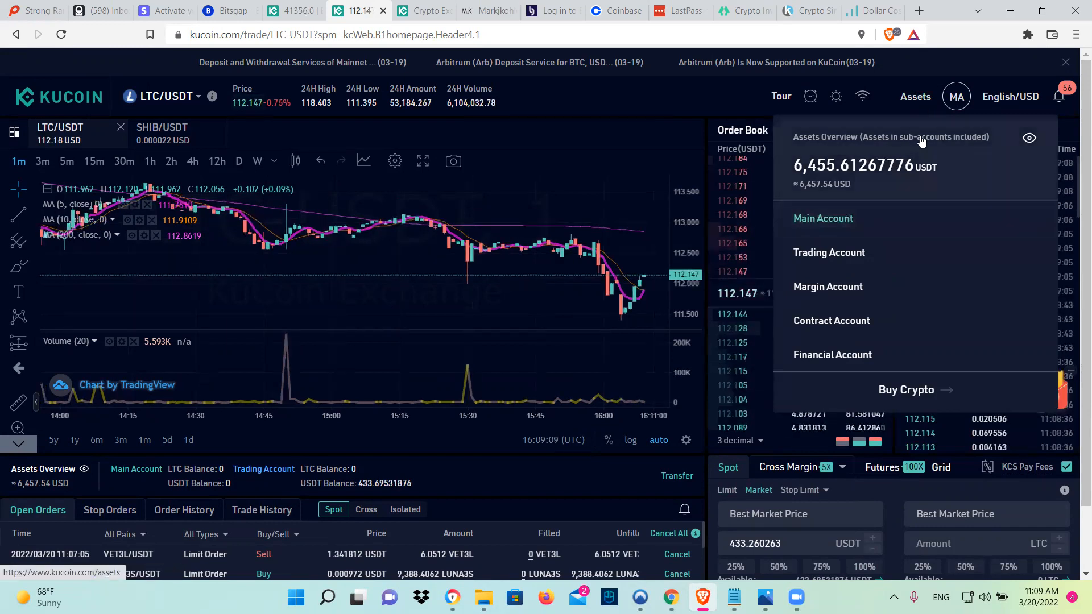
left_click(955, 96)
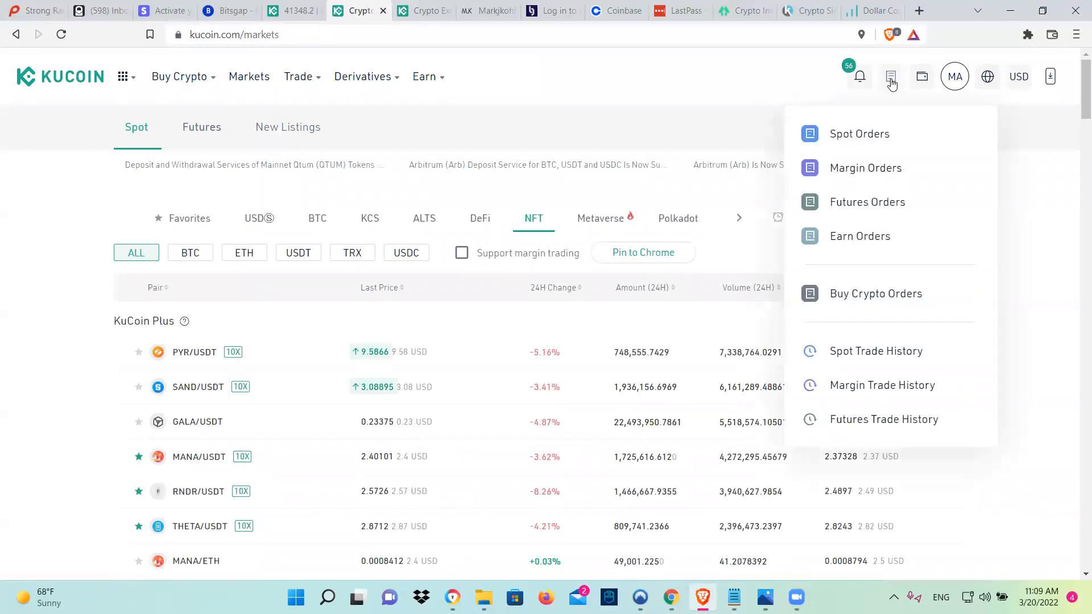
left_click(920, 76)
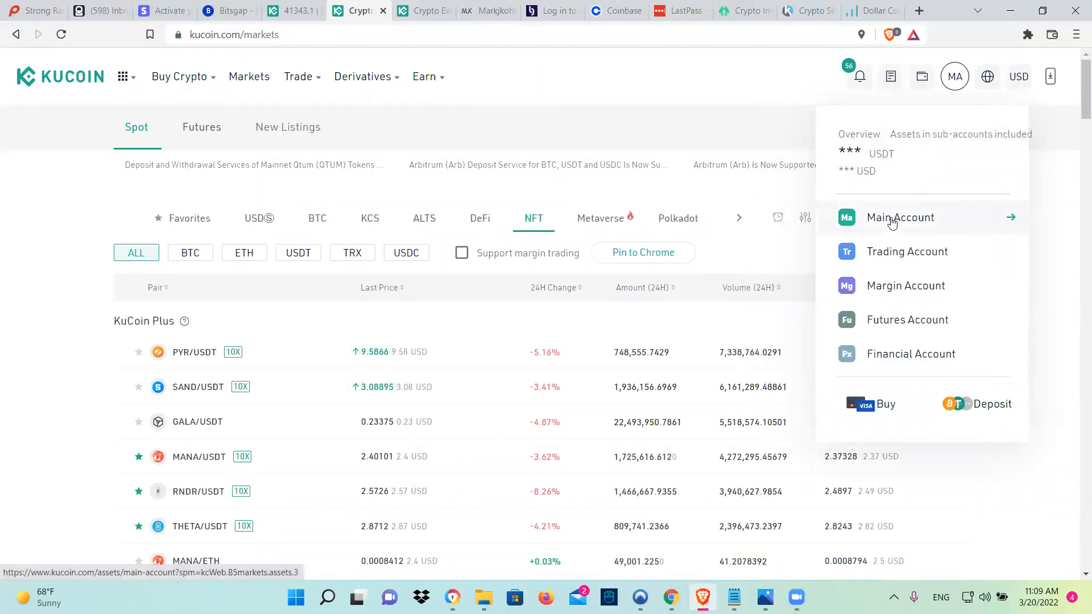
left_click(900, 217)
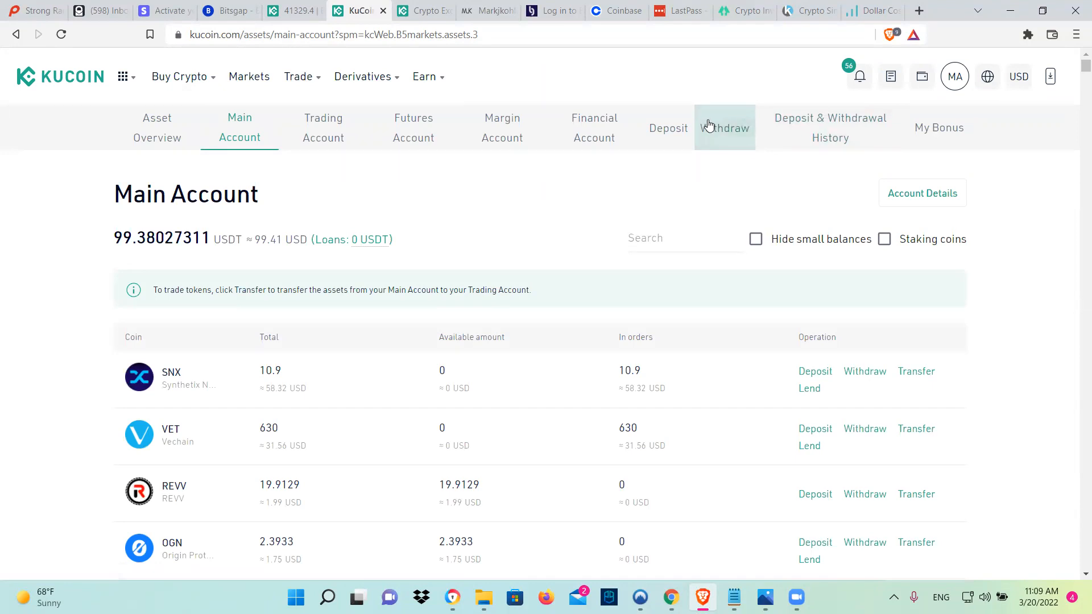
- Open the withdrawal form and choose Litecoin (LTC) as the coin to withdraw
left_click(725, 127)
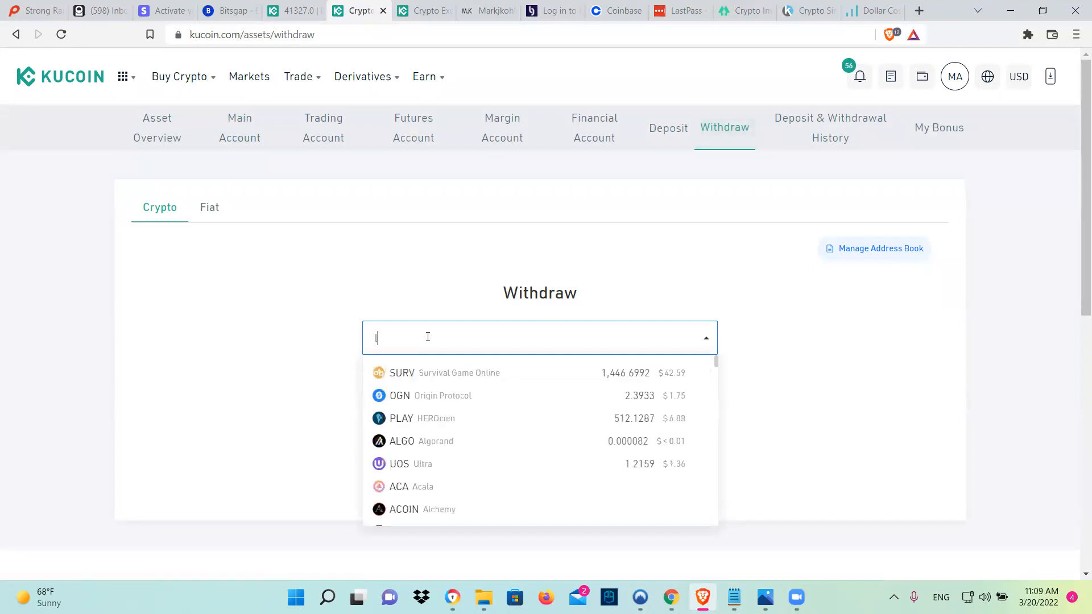
type("ltc")
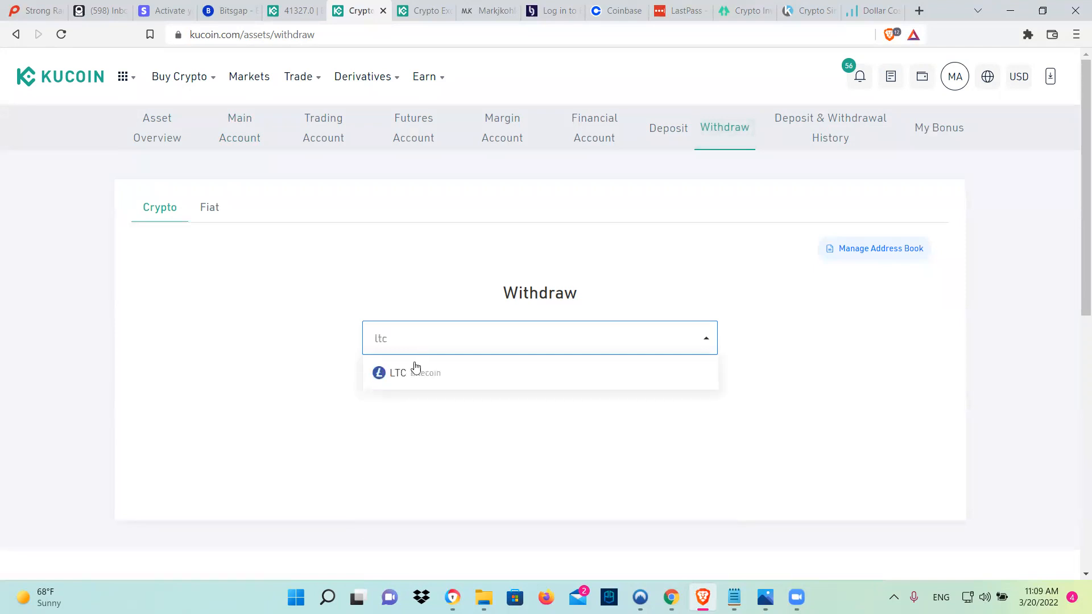
left_click(397, 373)
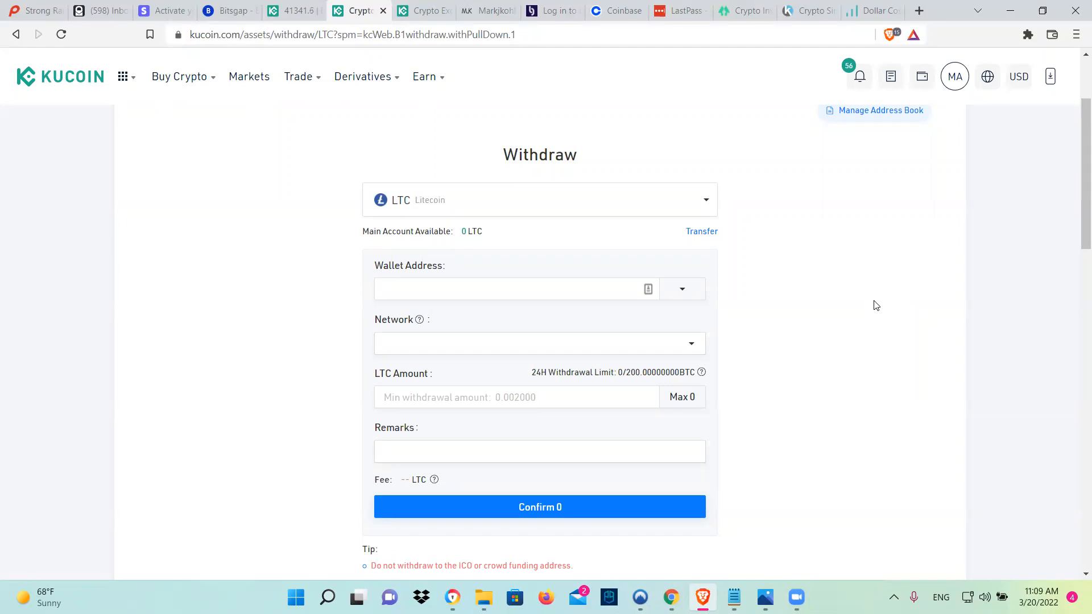
- Check the saved address list and start entering a destination wallet address for LTC
left_click(681, 288)
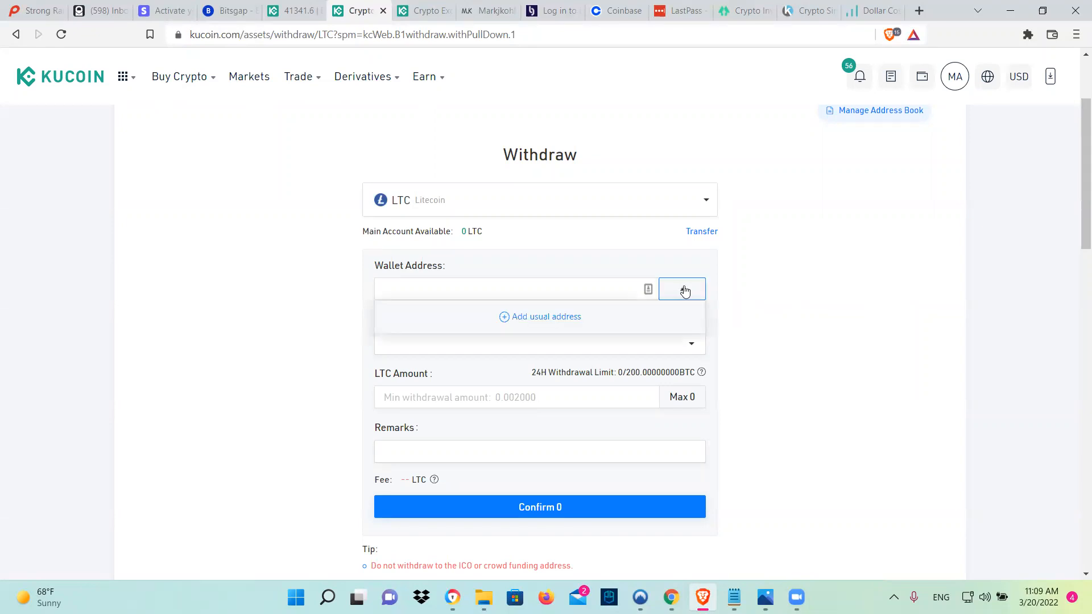
left_click(681, 288)
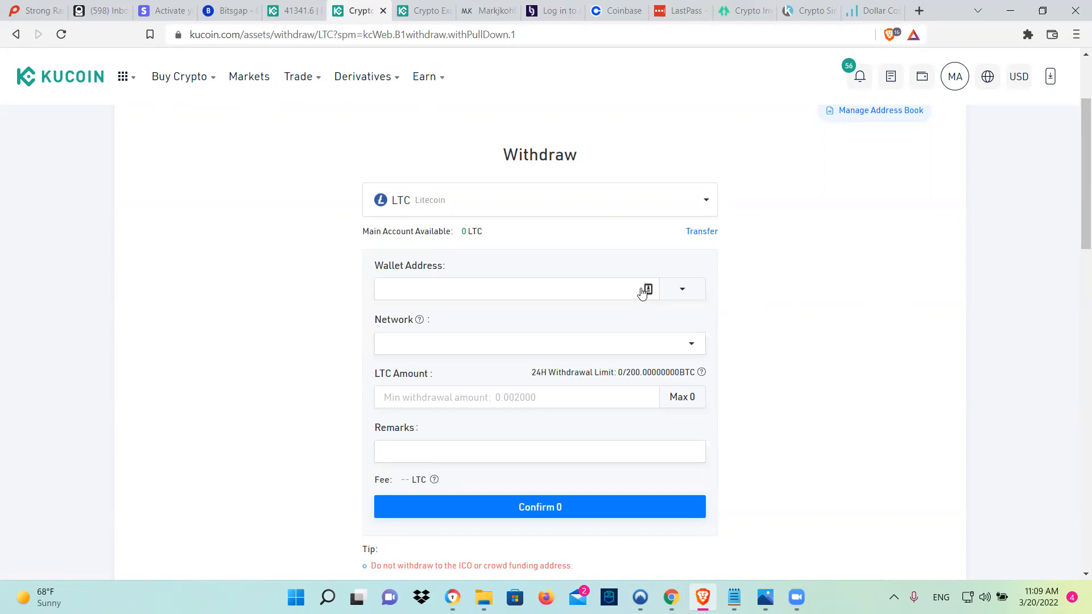
left_click(512, 288)
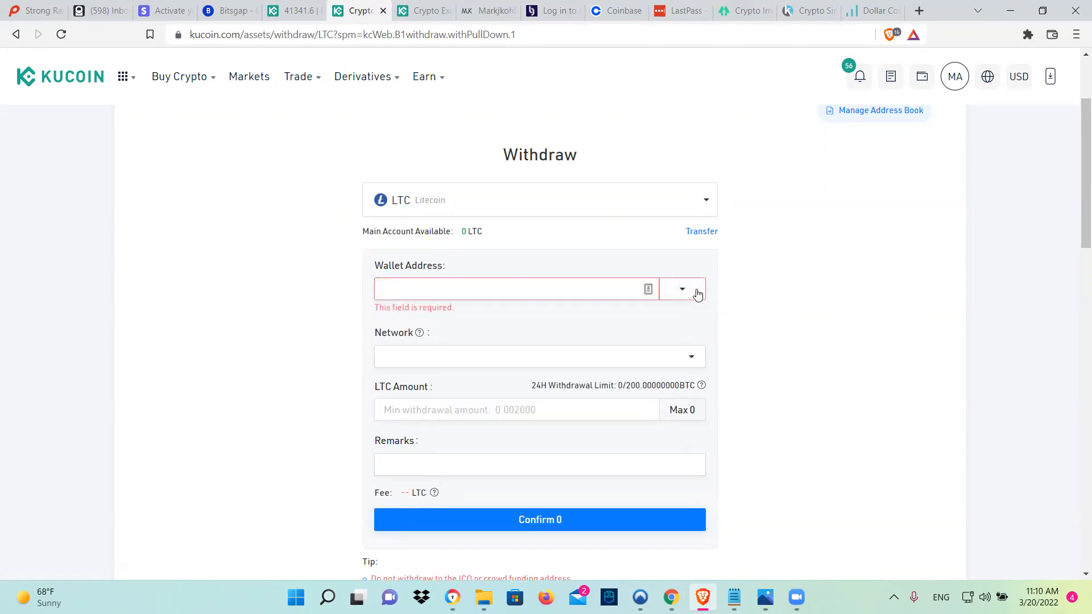
mouse_move(710, 242)
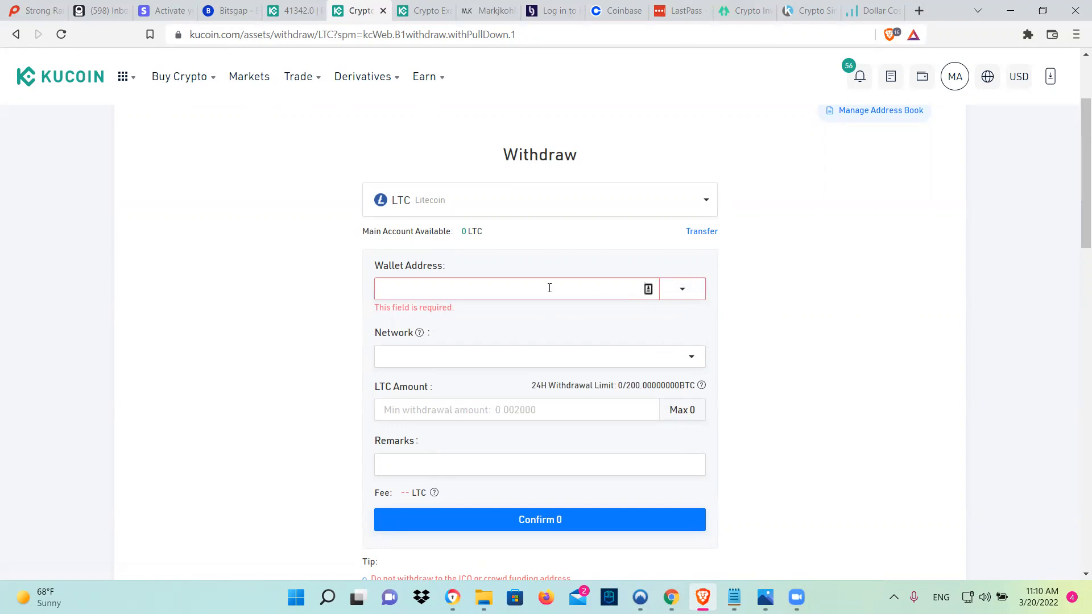
left_click(539, 356)
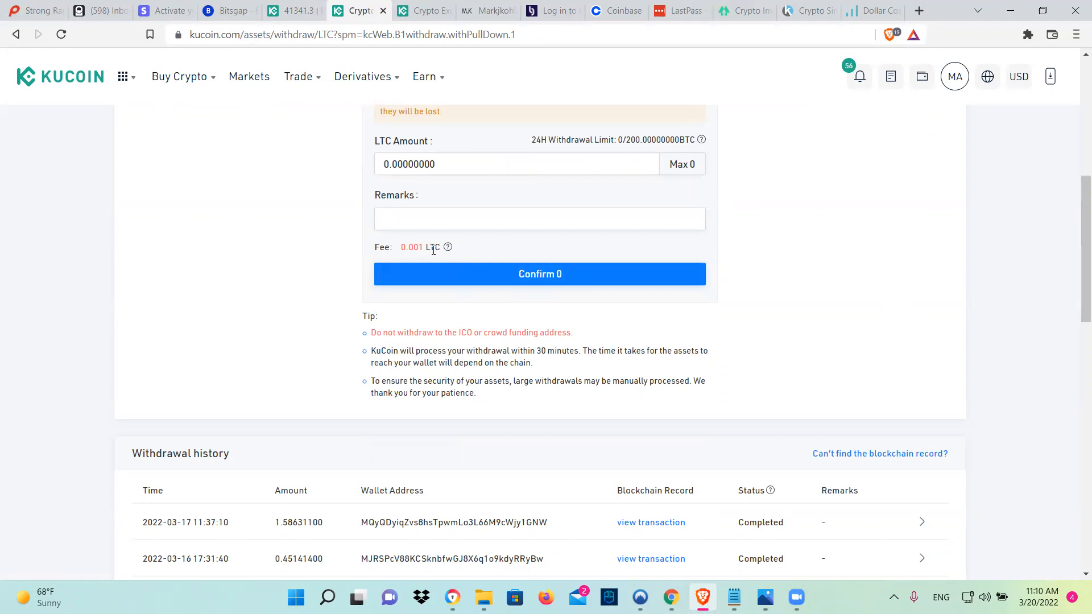
mouse_move(448, 246)
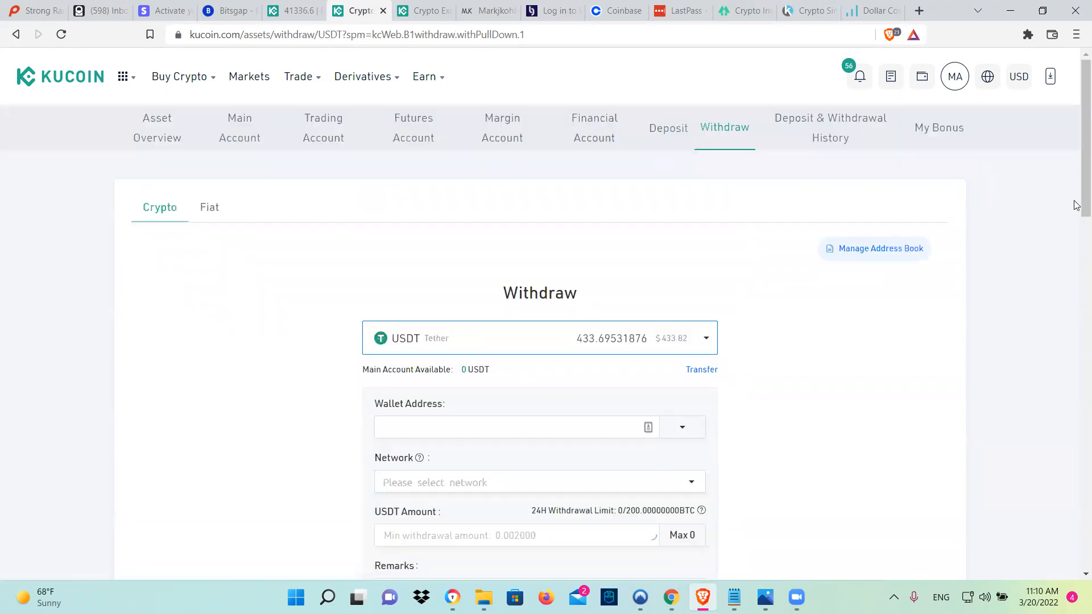
- On the USDT withdrawal form, focus the Wallet Address field and review the form
scroll("down", 3)
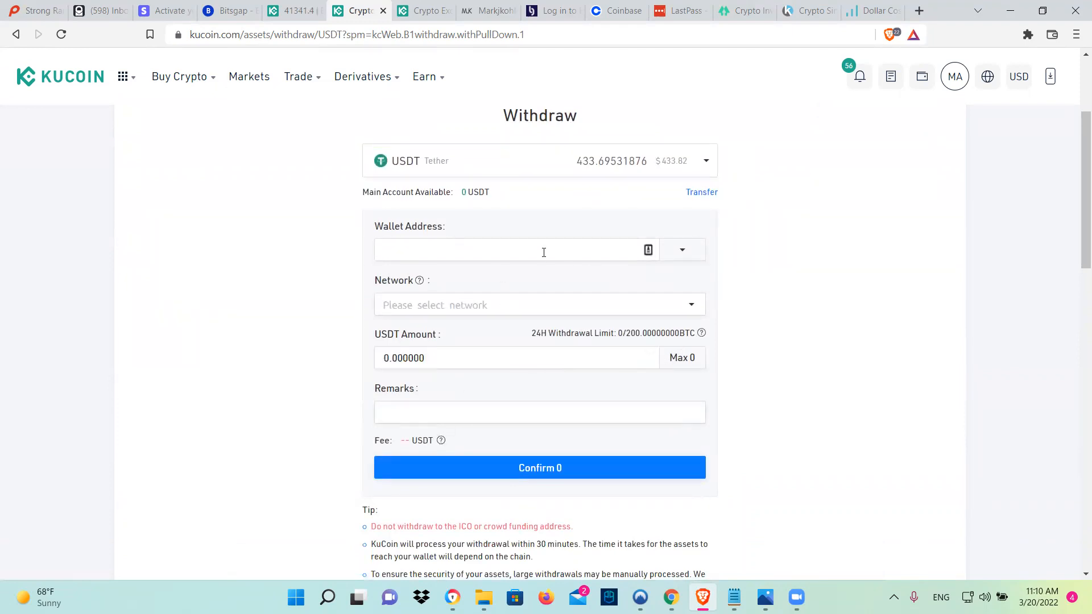
left_click(515, 249)
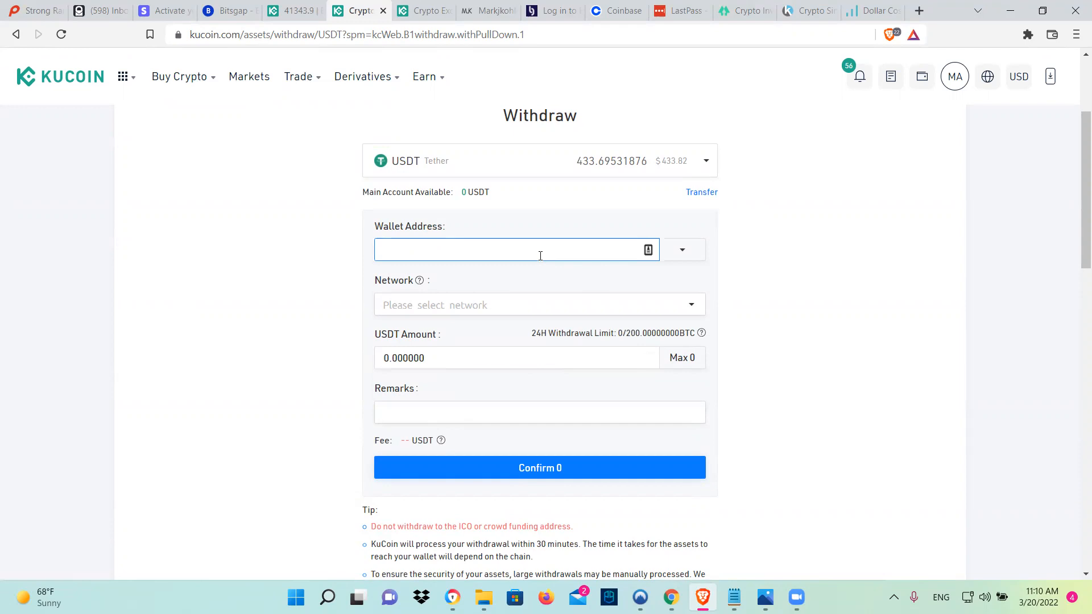
left_click(517, 249)
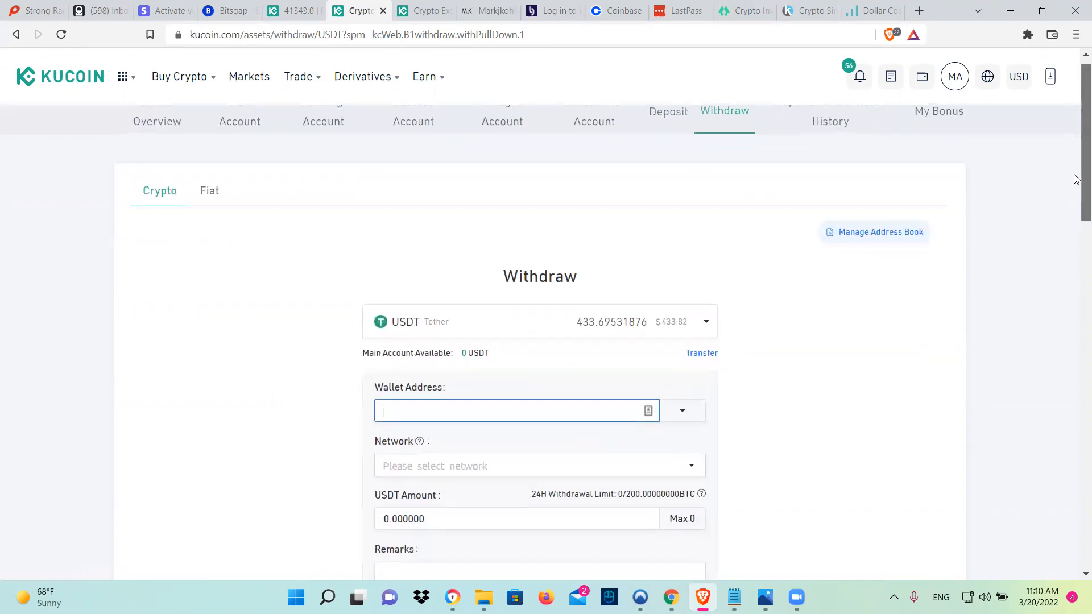
scroll("down", 3)
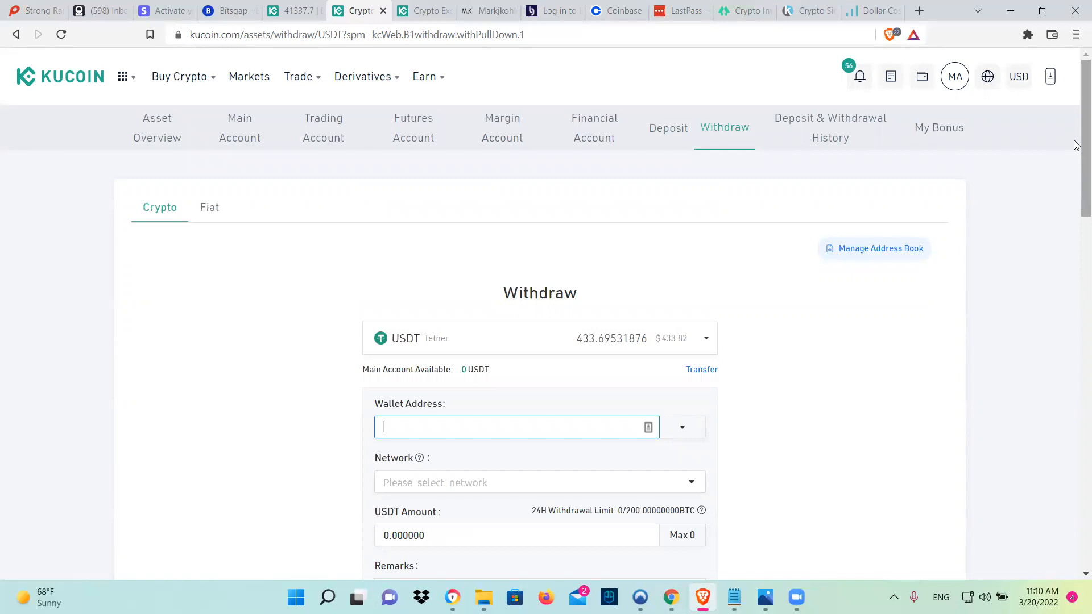
mouse_move(298, 76)
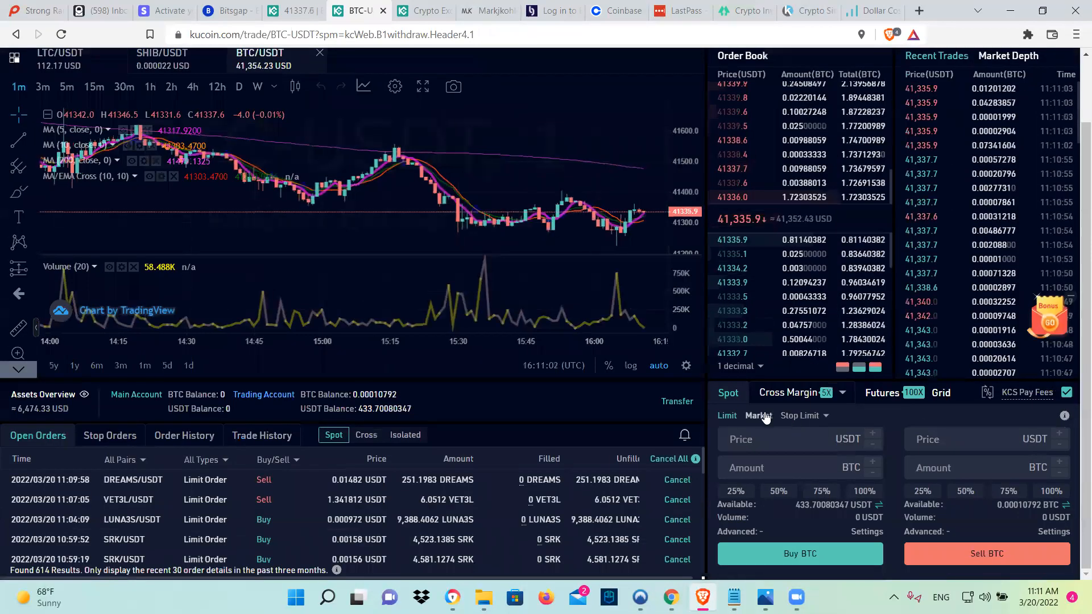
- Check the SHIB sell form, then set an LTC/USDT market buy of about 433.27 USDT
left_click(757, 416)
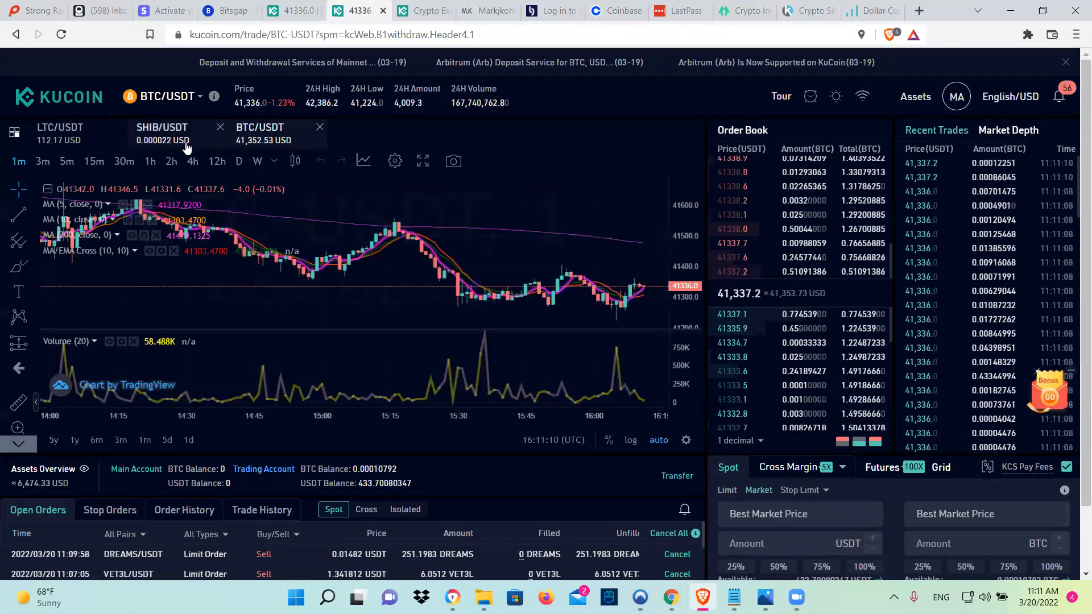
left_click(161, 133)
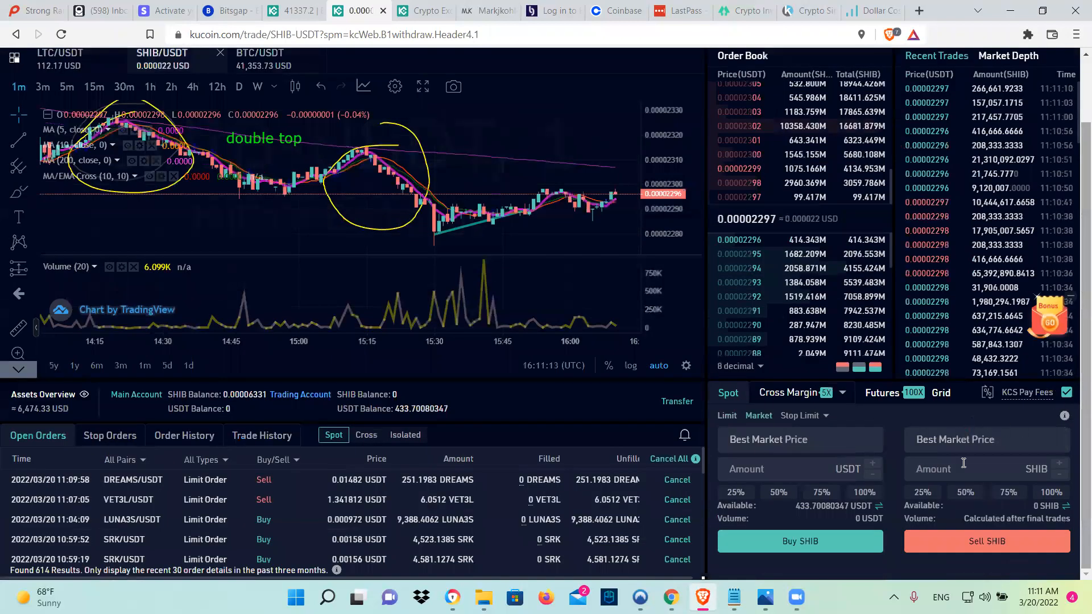
left_click(1051, 492)
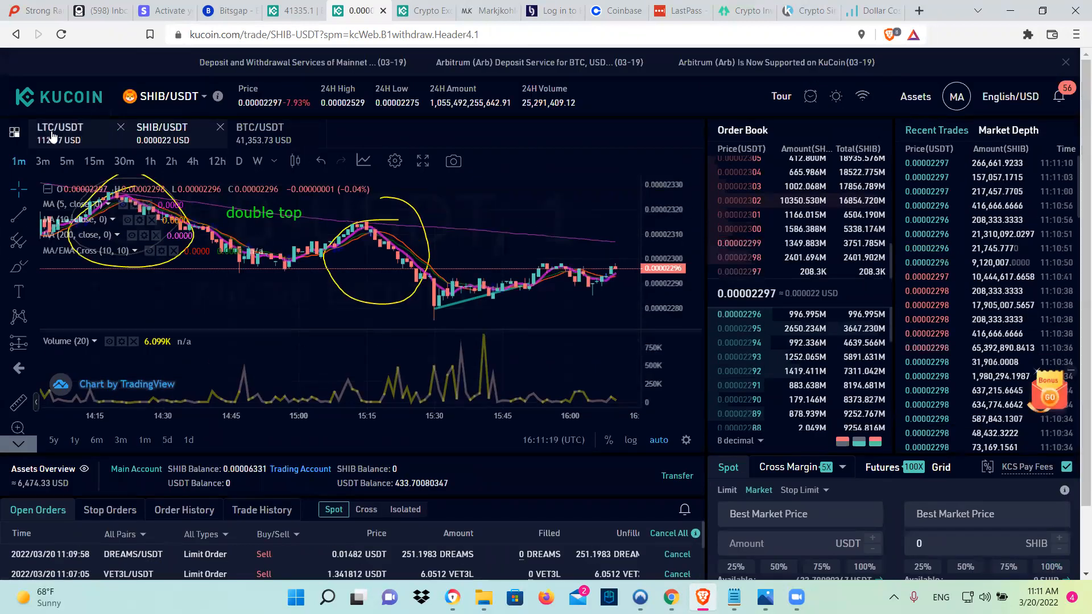
left_click(60, 133)
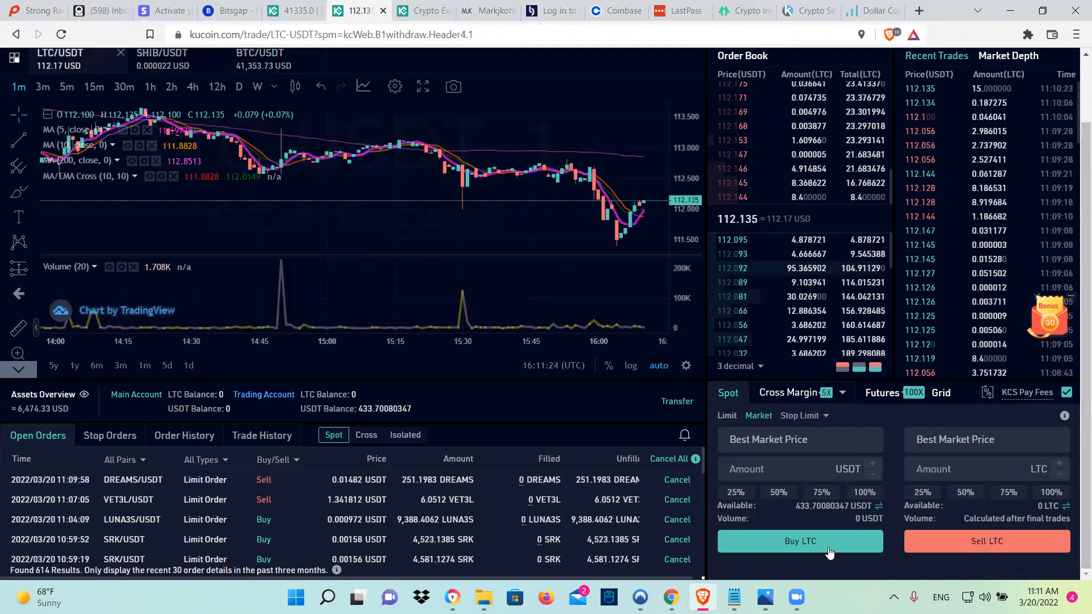
left_click(863, 492)
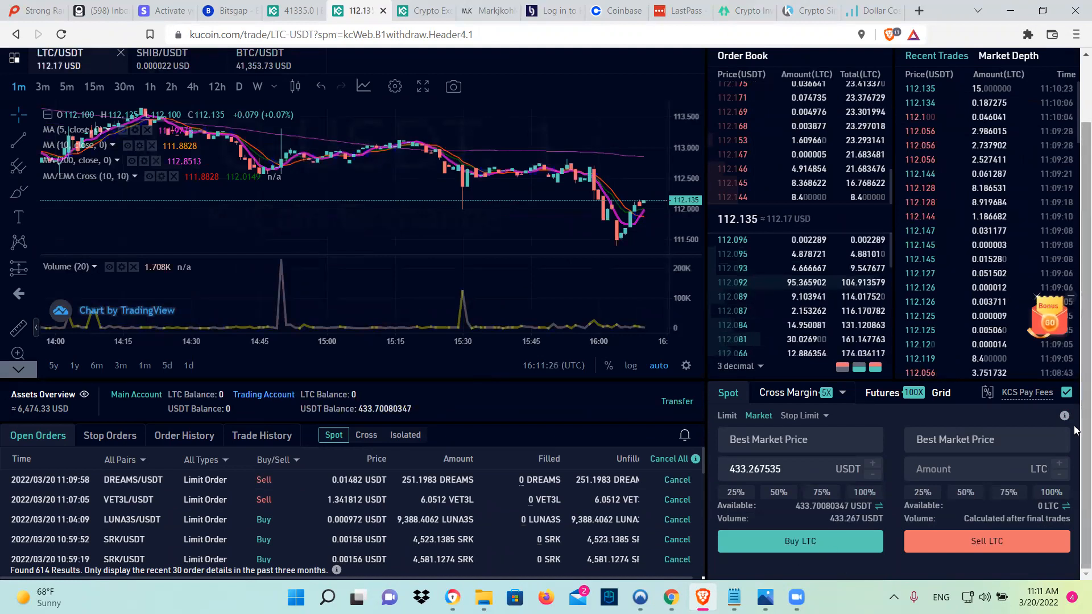